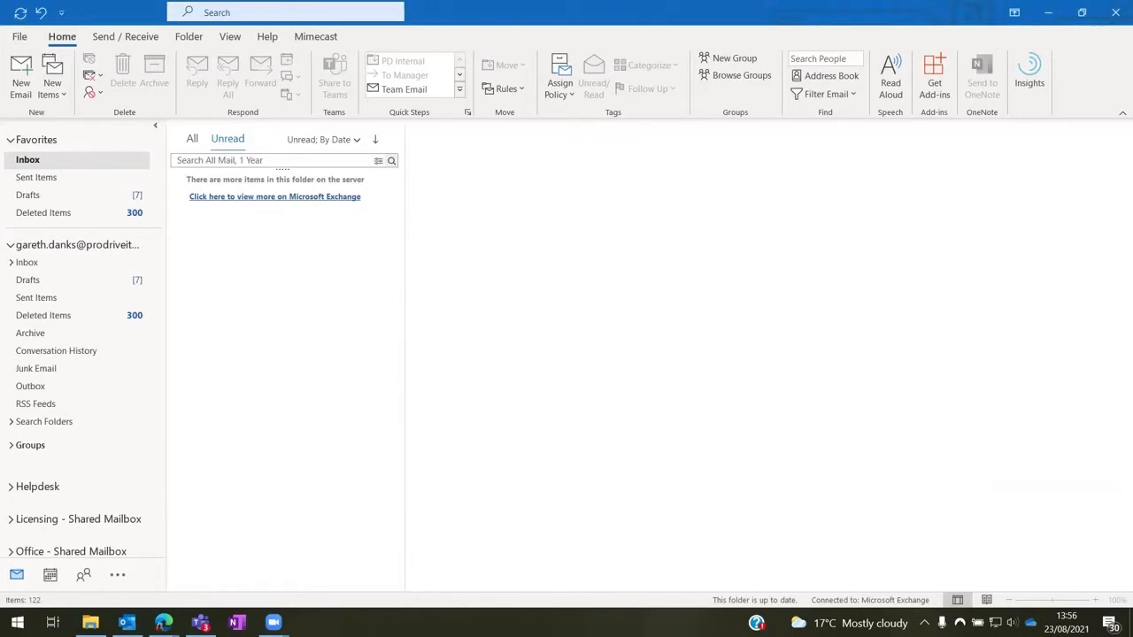
mouse_move(386, 365)
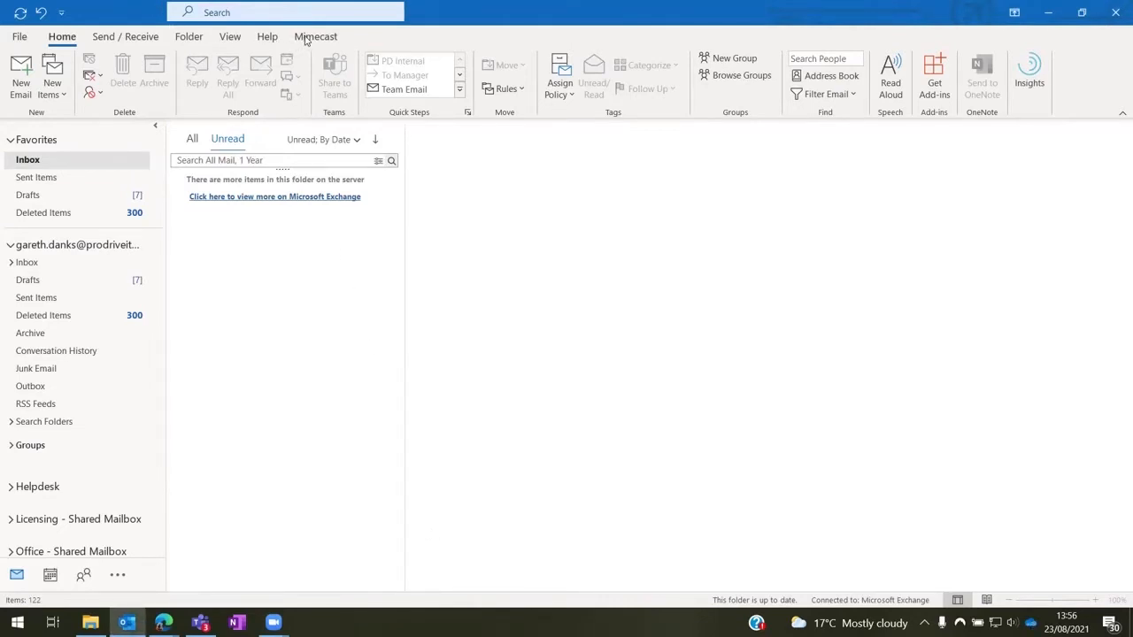
Preview the Mimecast ribbon, then start a new email showing its Mimecast commands
left_click(315, 36)
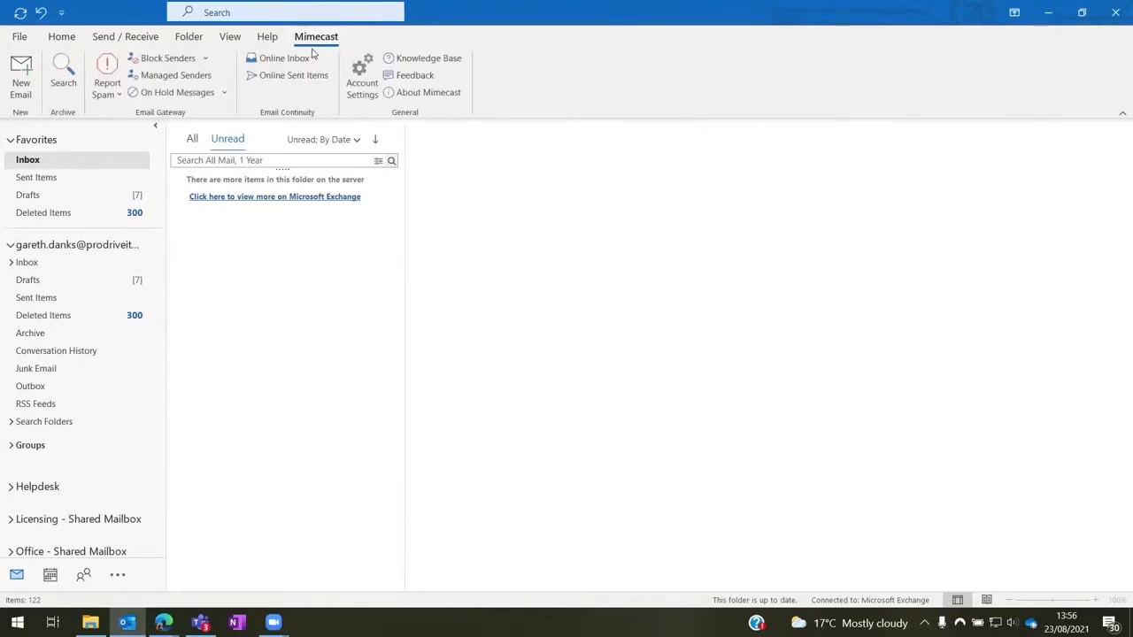
mouse_move(229, 36)
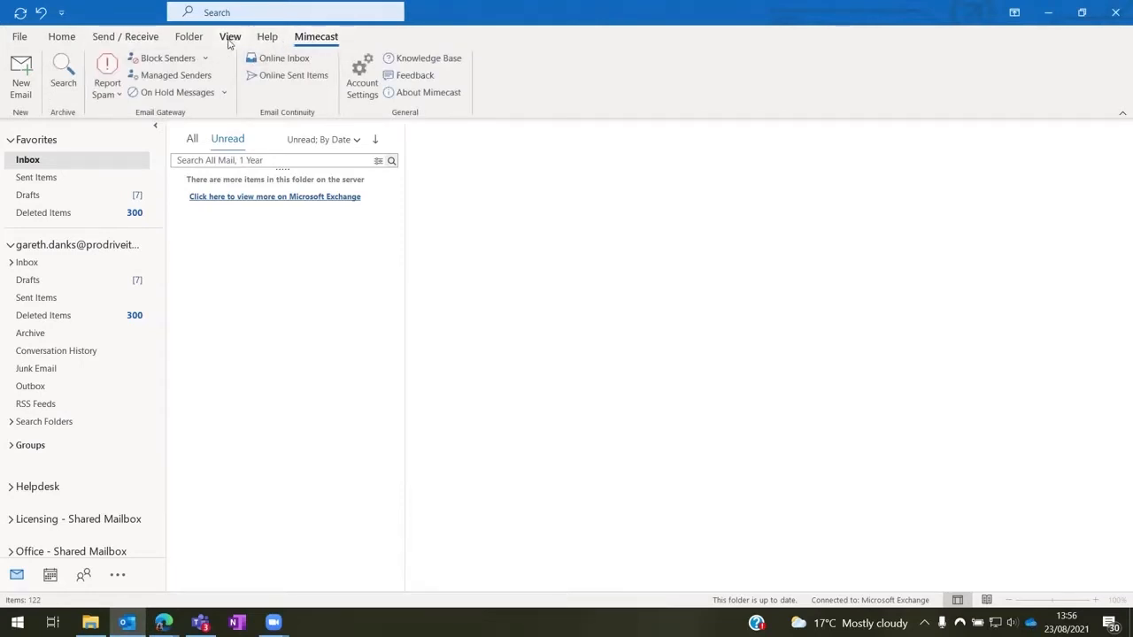
mouse_move(20, 76)
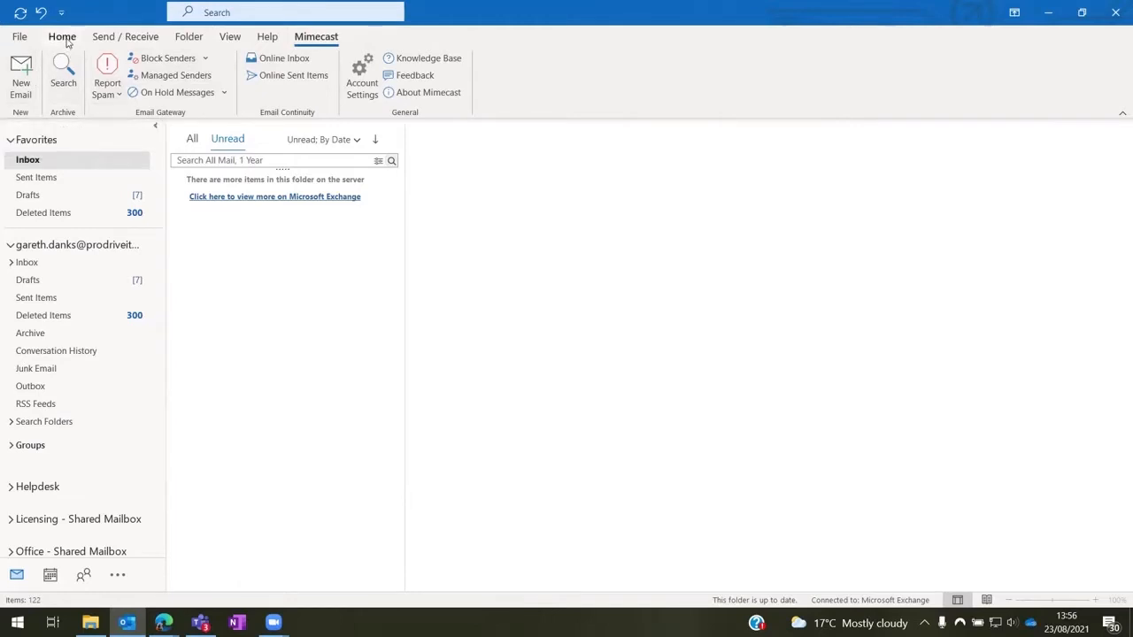
left_click(62, 36)
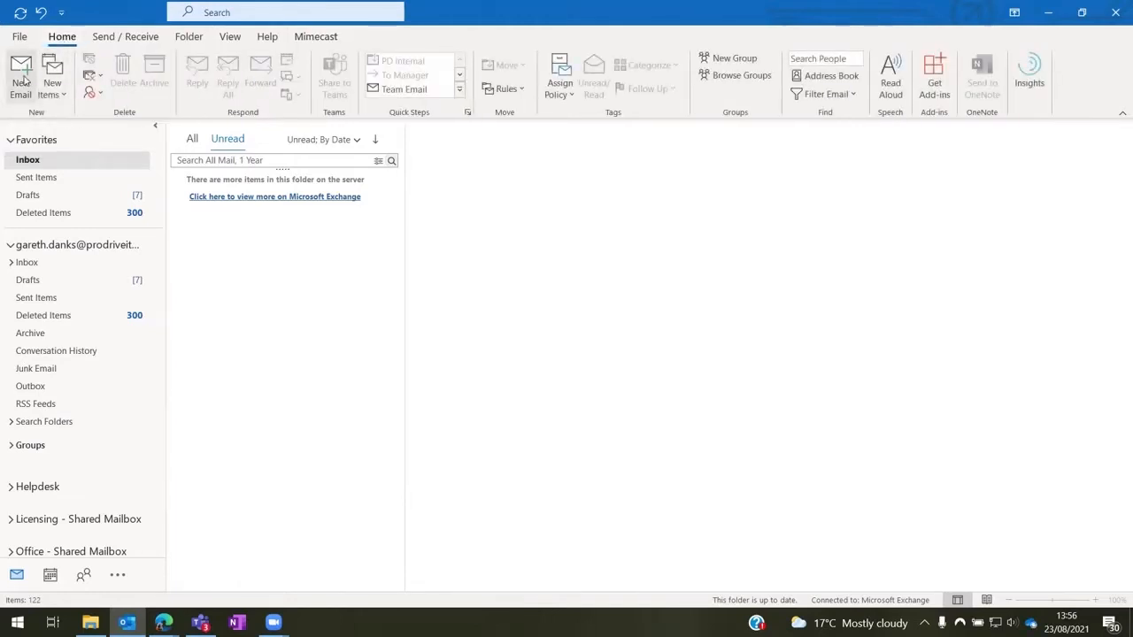
mouse_move(20, 75)
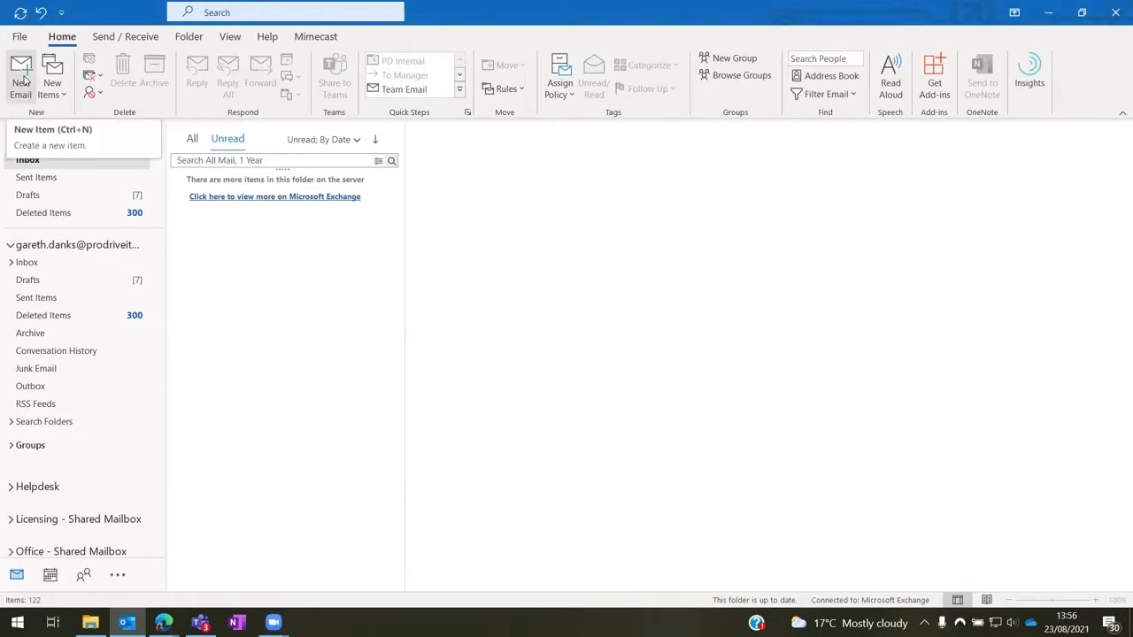
left_click(20, 76)
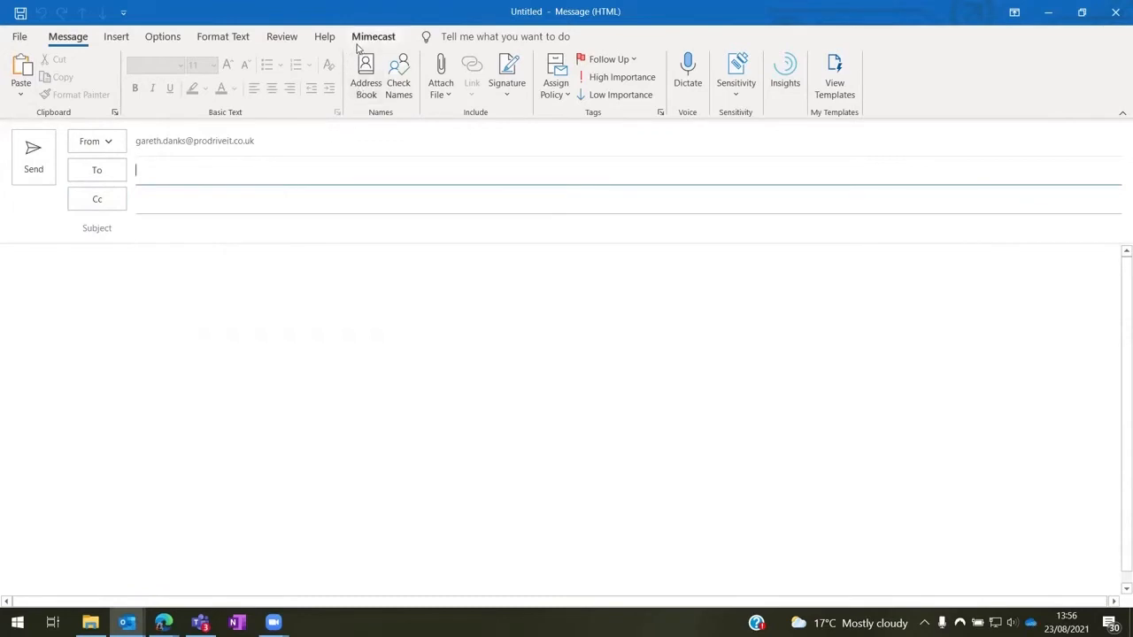
left_click(372, 36)
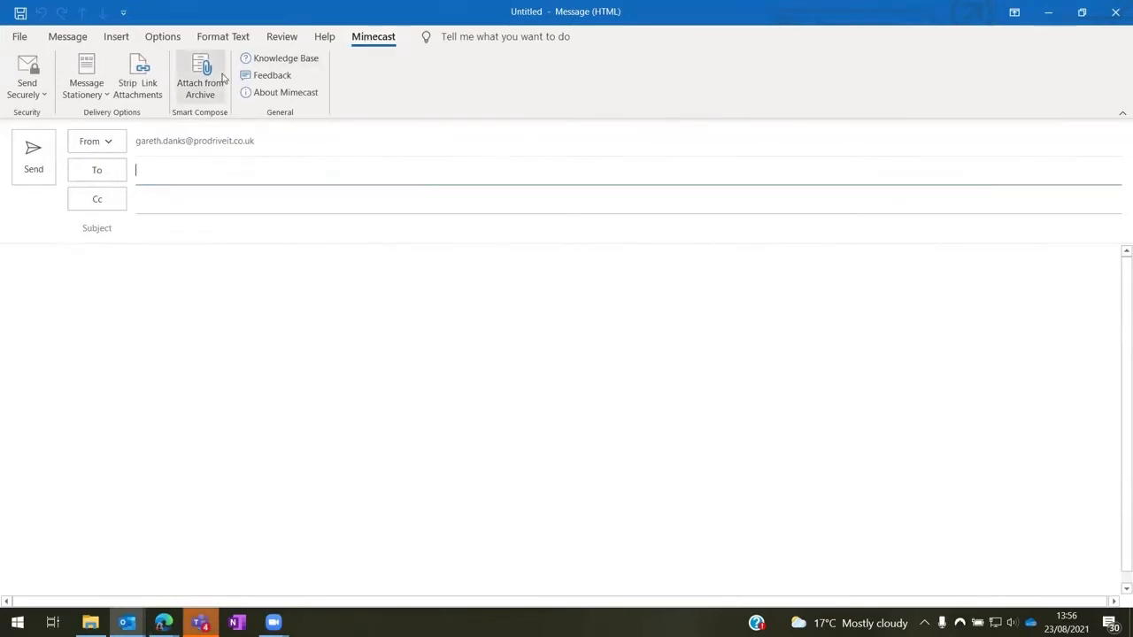
mouse_move(27, 79)
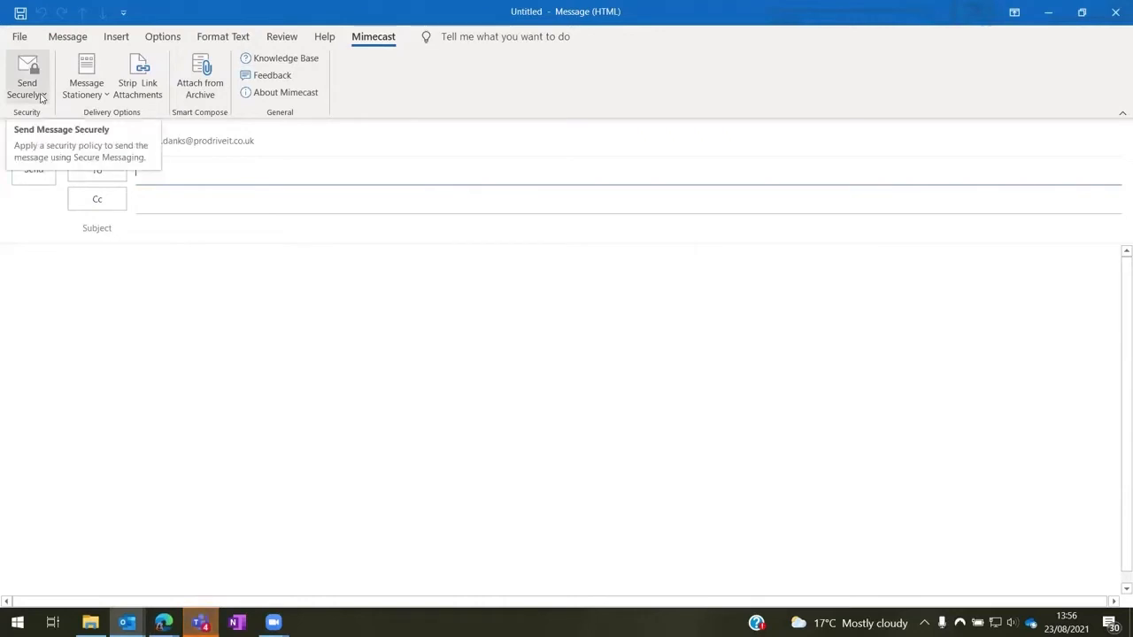
Apply the Send Securely 'All Recipients' policy to the new message
left_click(27, 80)
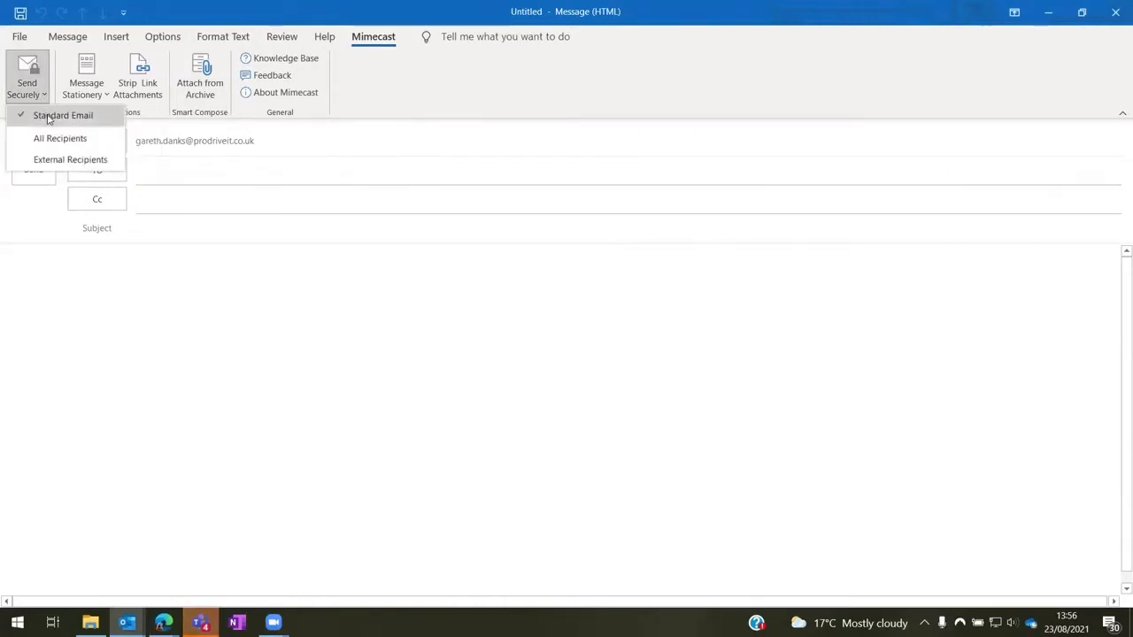
mouse_move(60, 138)
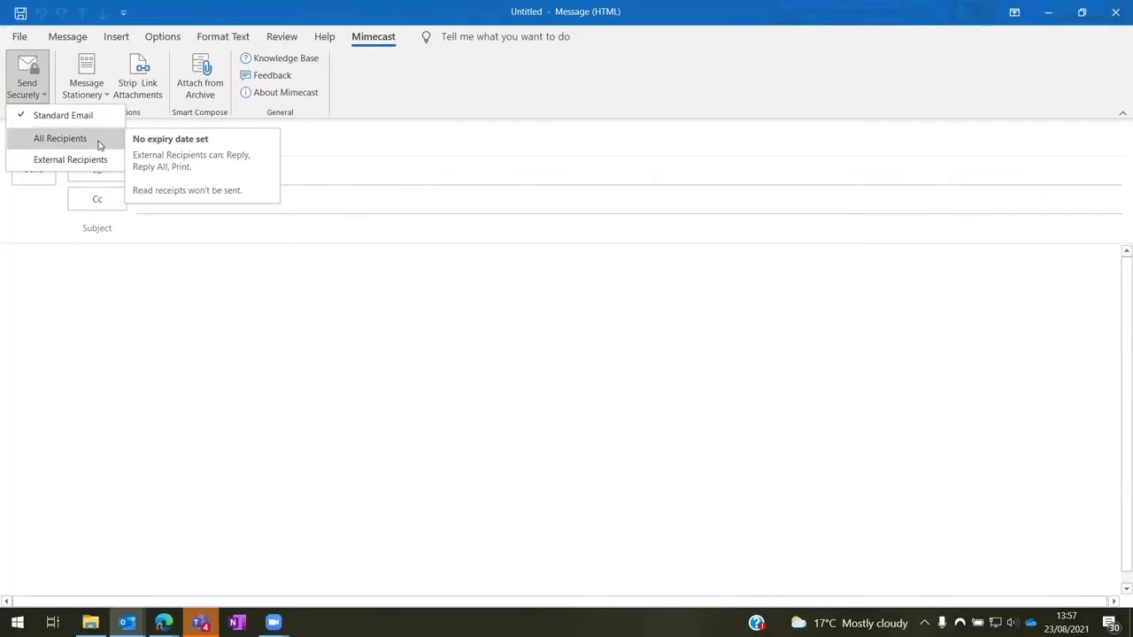
mouse_move(109, 144)
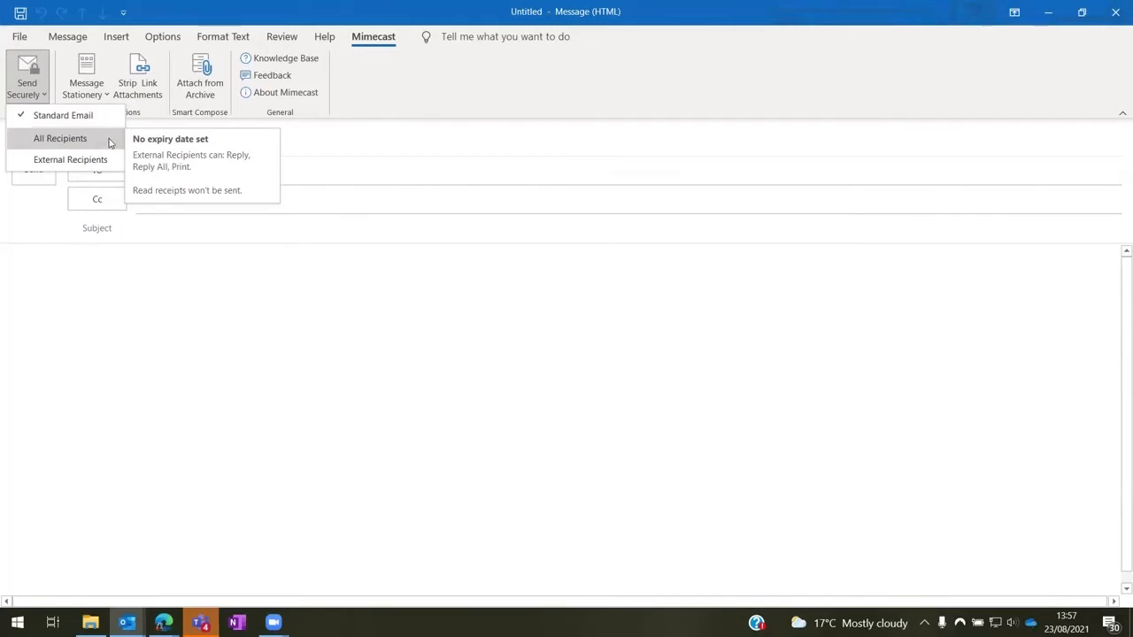
left_click(60, 138)
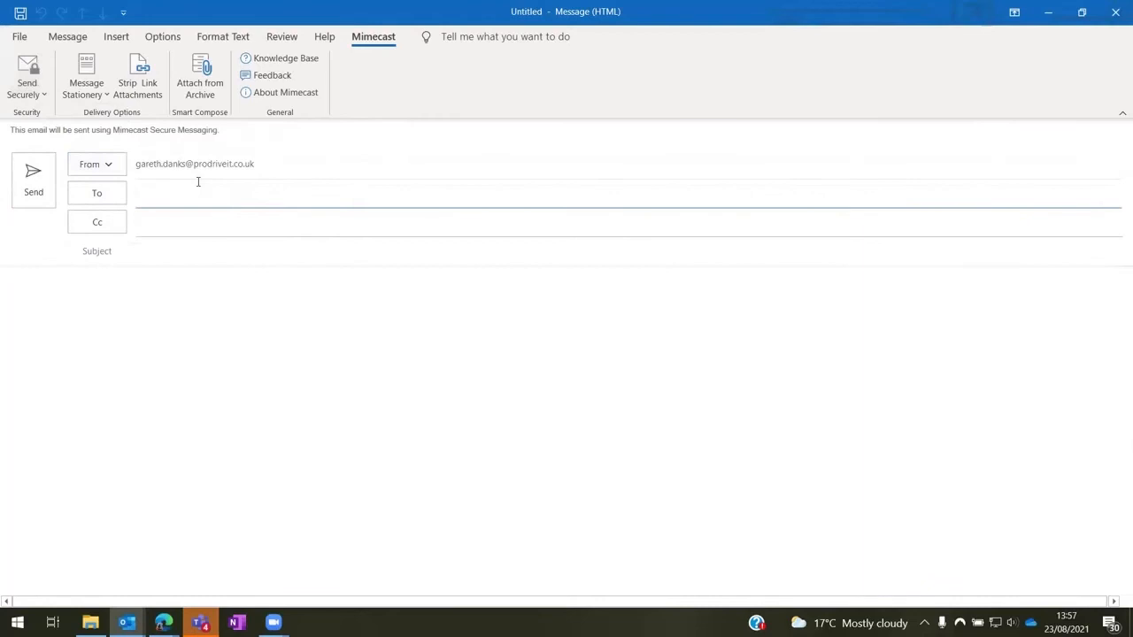
Address an external recipient, subject 'Confidential Information', write the body, and select its middle line
left_click(26, 79)
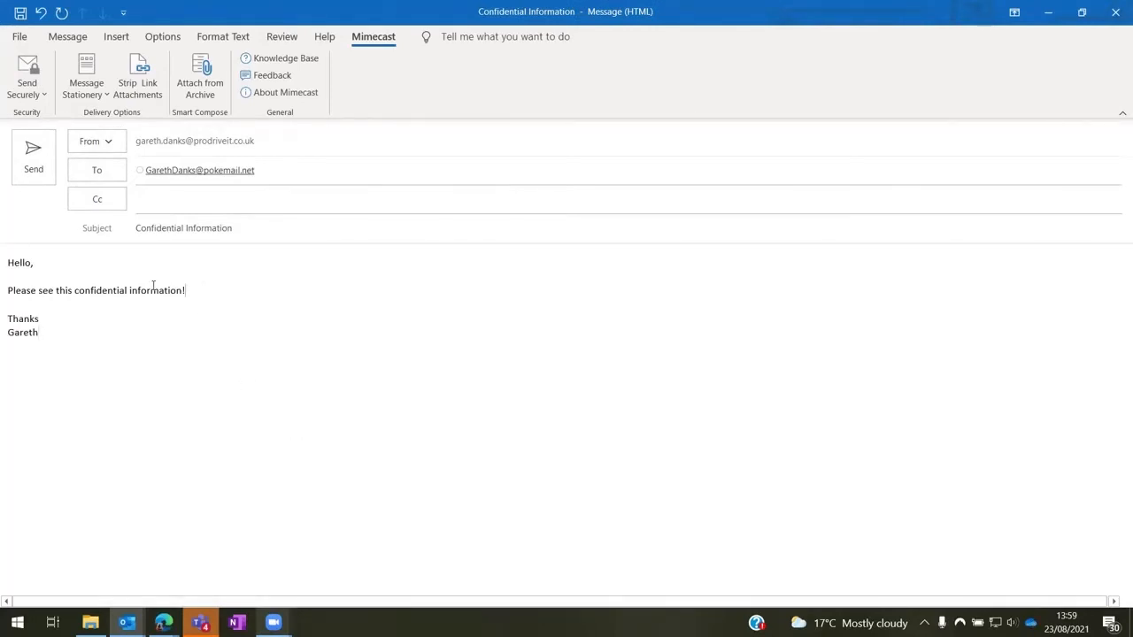
triple_click(96, 290)
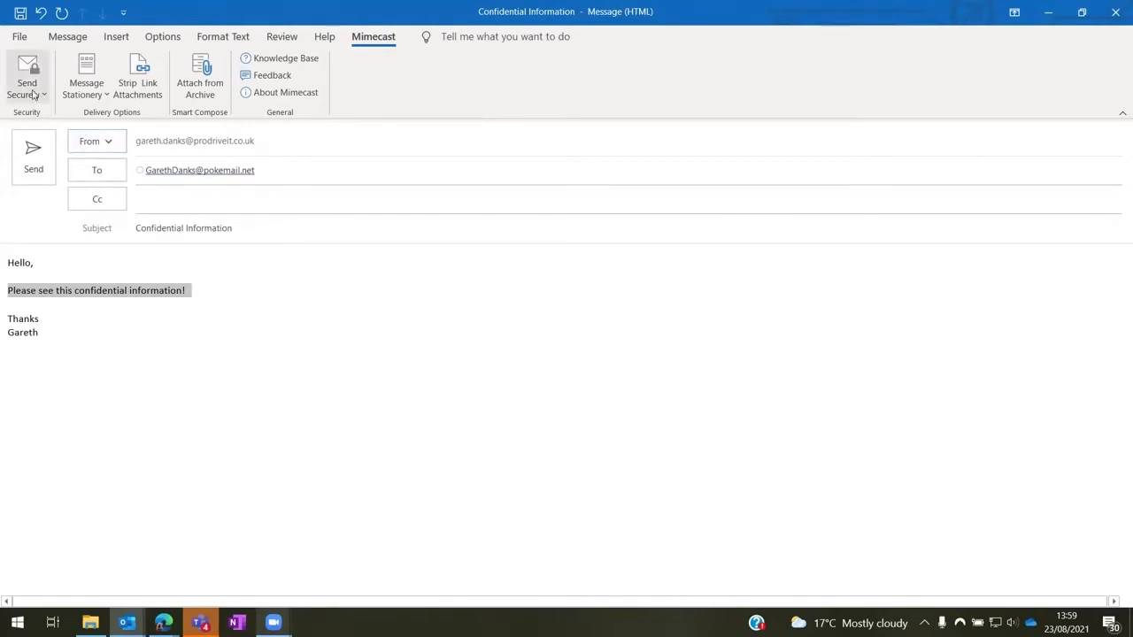
left_click(27, 75)
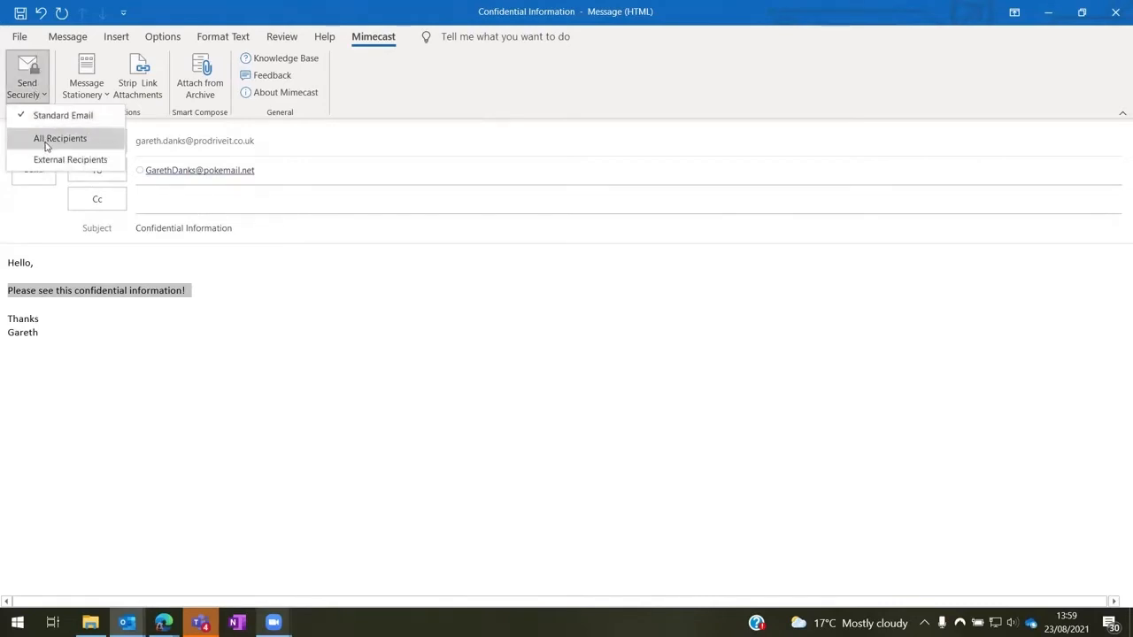
left_click(60, 138)
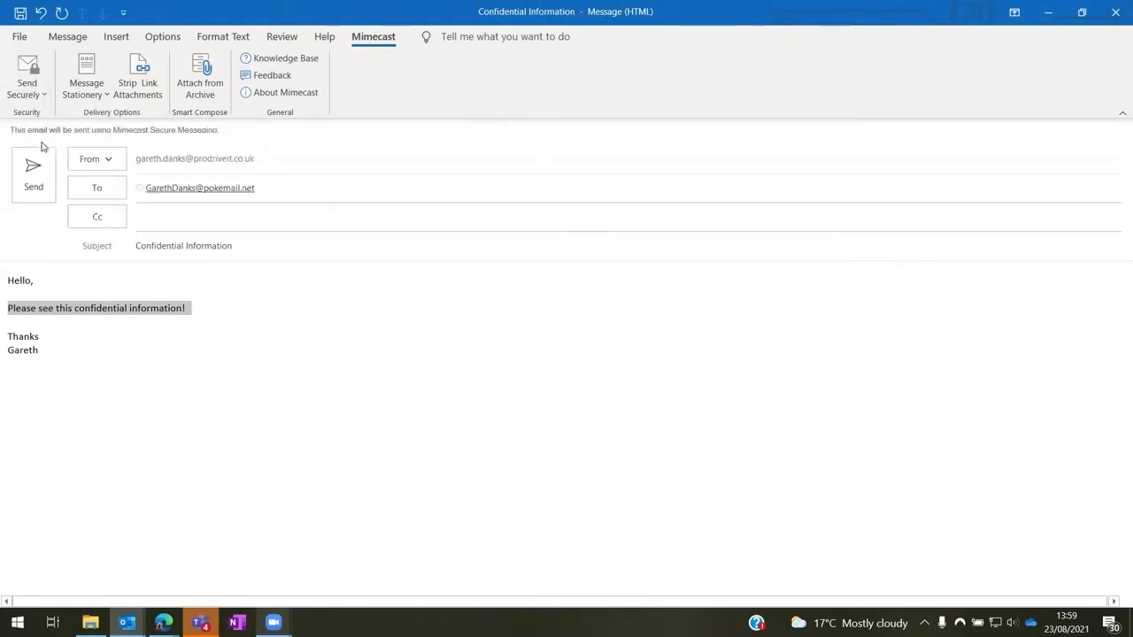
mouse_move(10, 143)
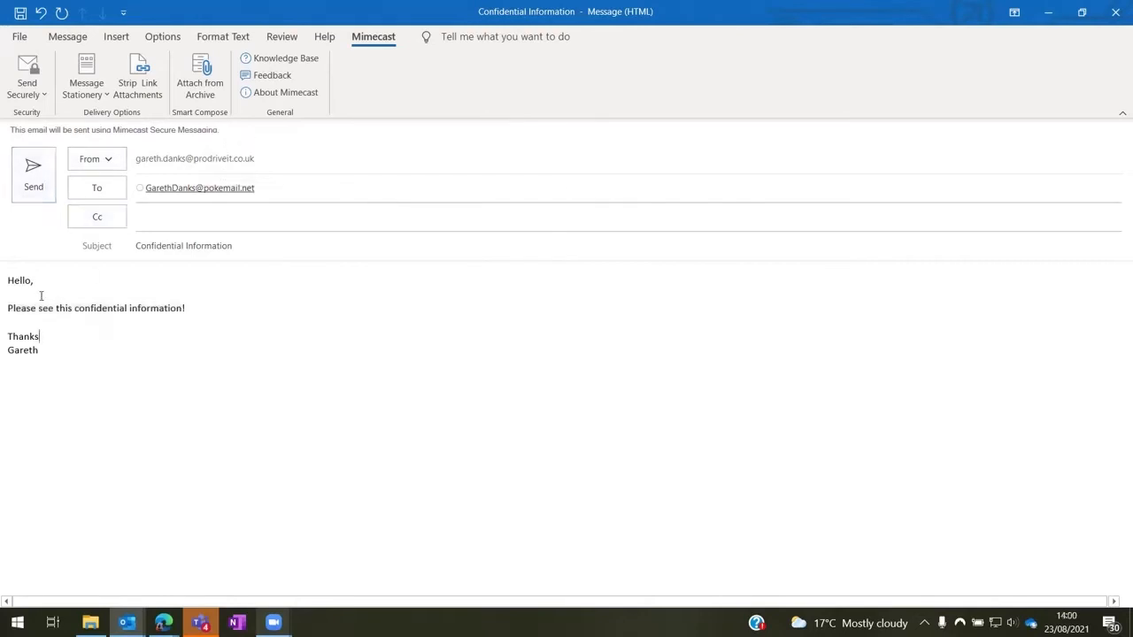
left_click(33, 168)
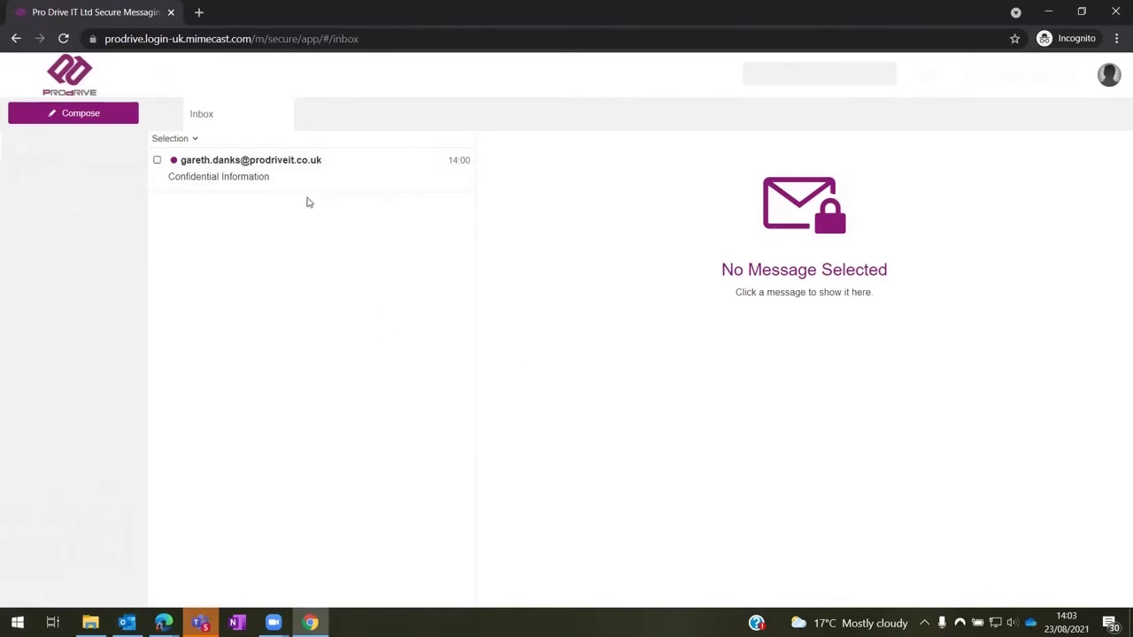
mouse_move(317, 189)
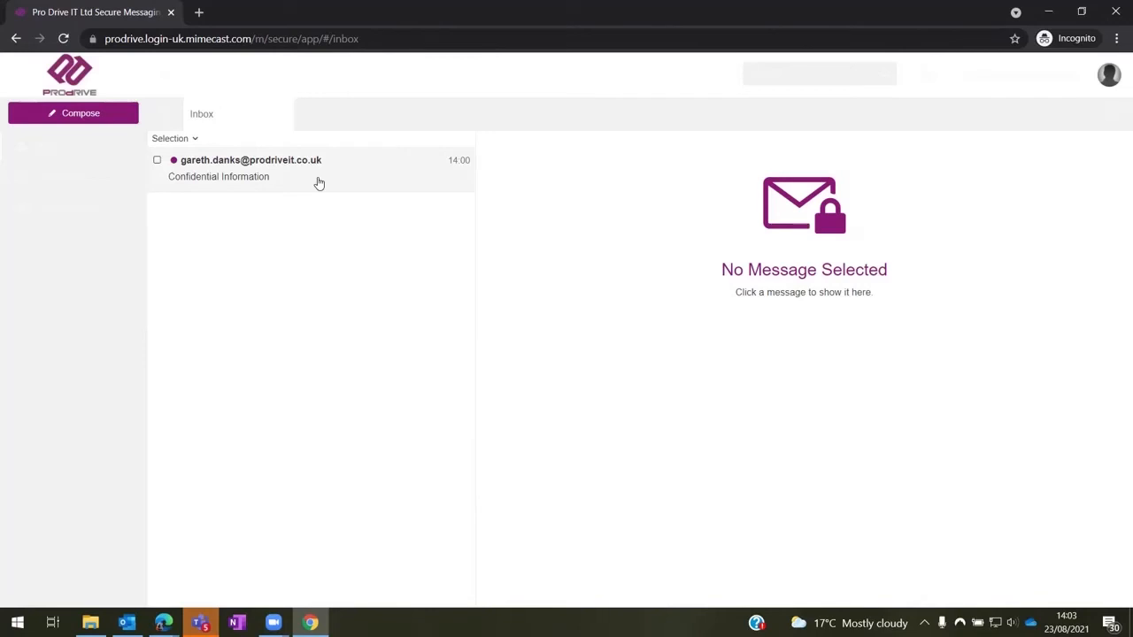
Select the Confidential Information message in the Mimecast secure messaging Inbox
left_click(250, 168)
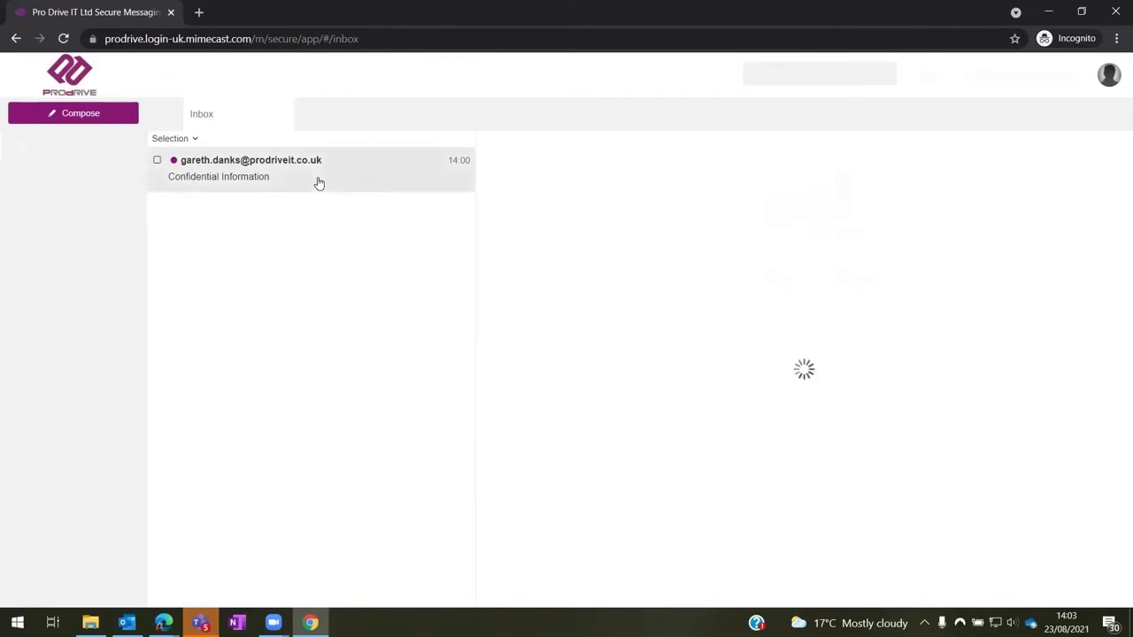
Review the loaded message's sender, greeting, confidential note and signature in the reading pane
left_click(218, 176)
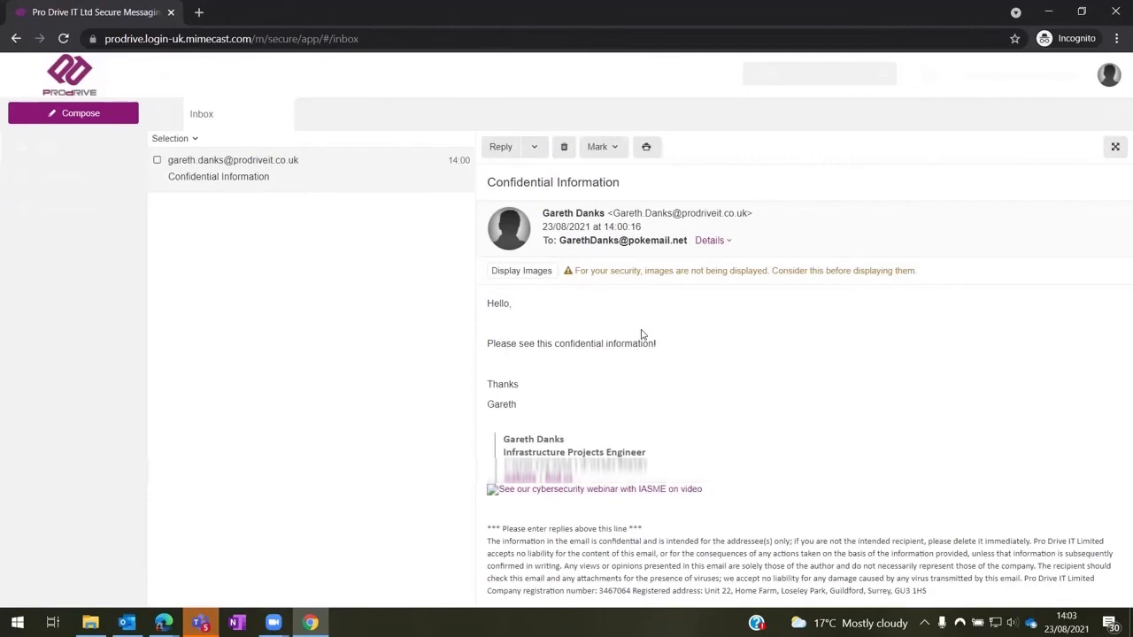
mouse_move(552, 162)
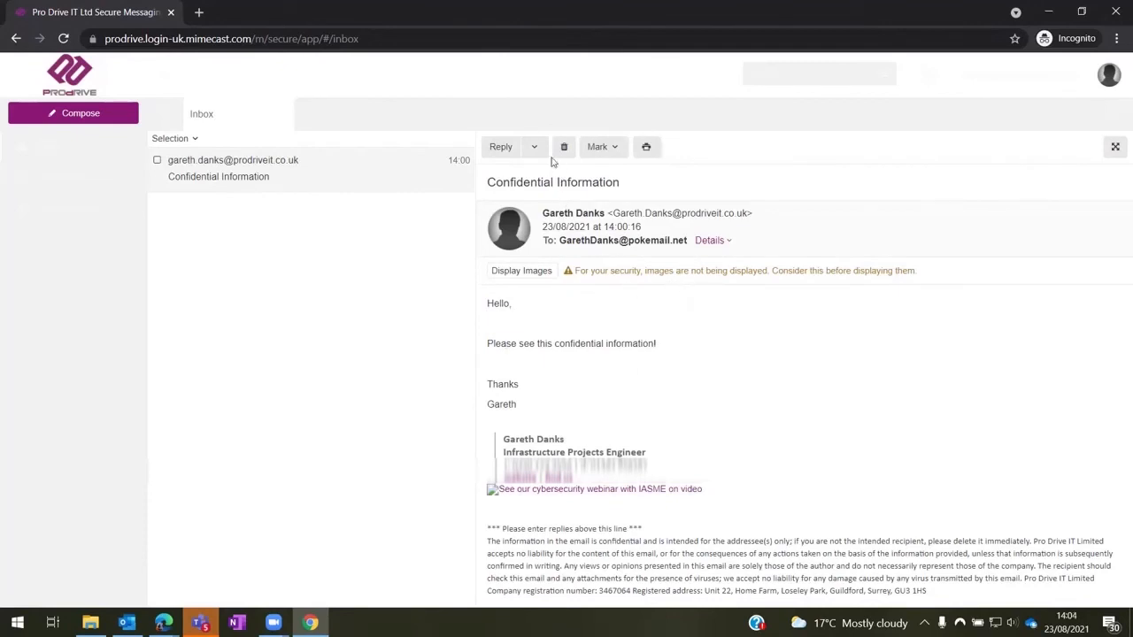
mouse_move(607, 130)
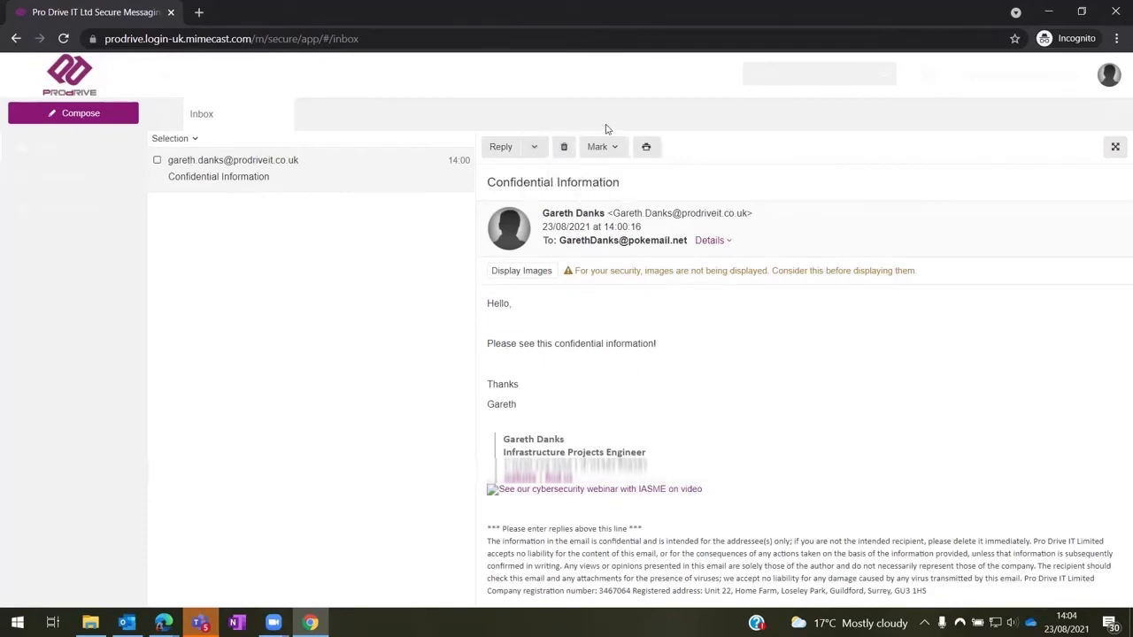
left_click(598, 146)
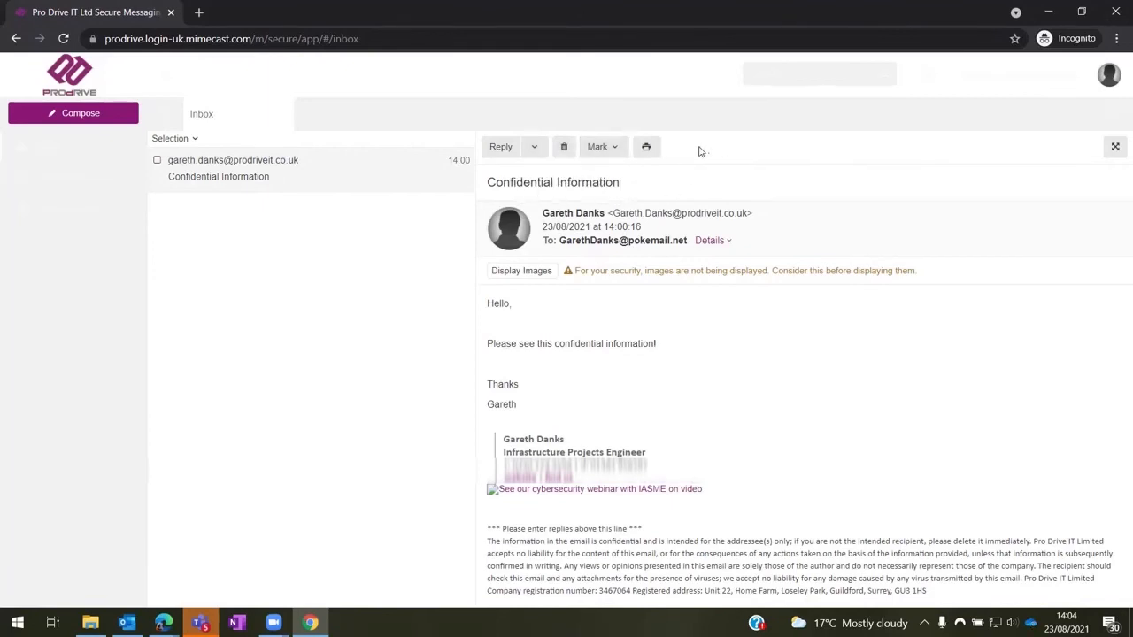
mouse_move(476, 166)
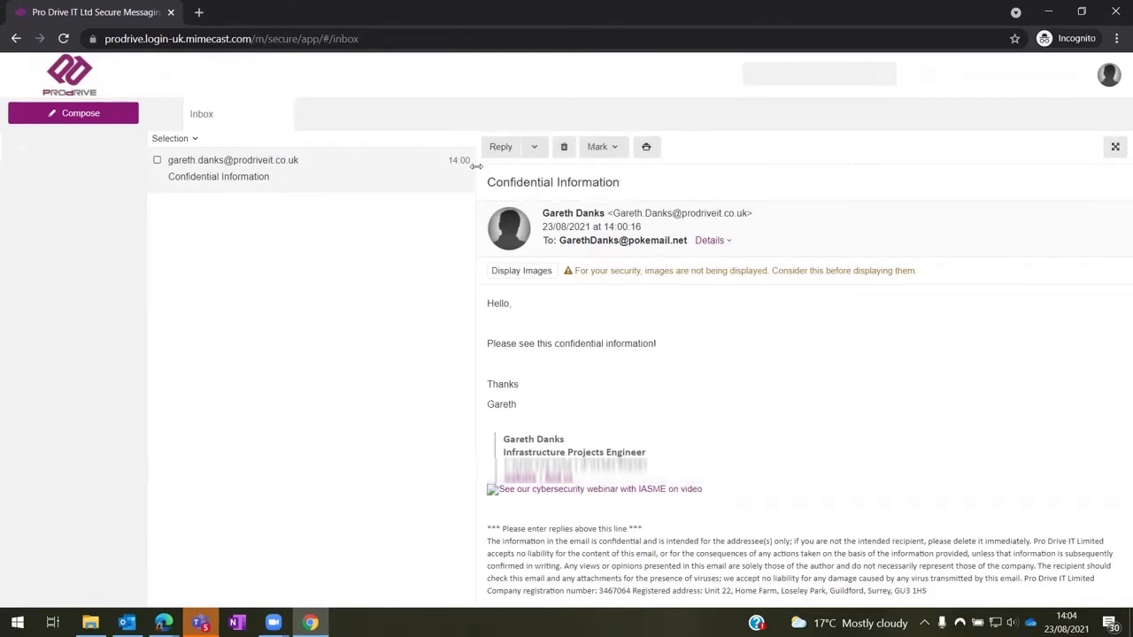
mouse_move(542, 115)
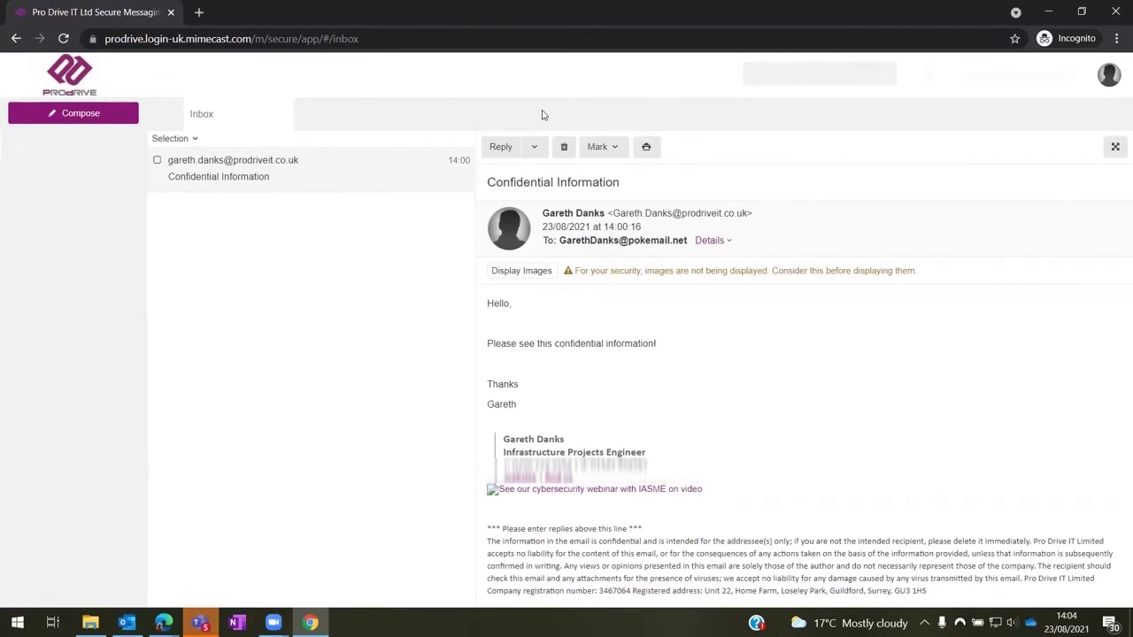
mouse_move(549, 133)
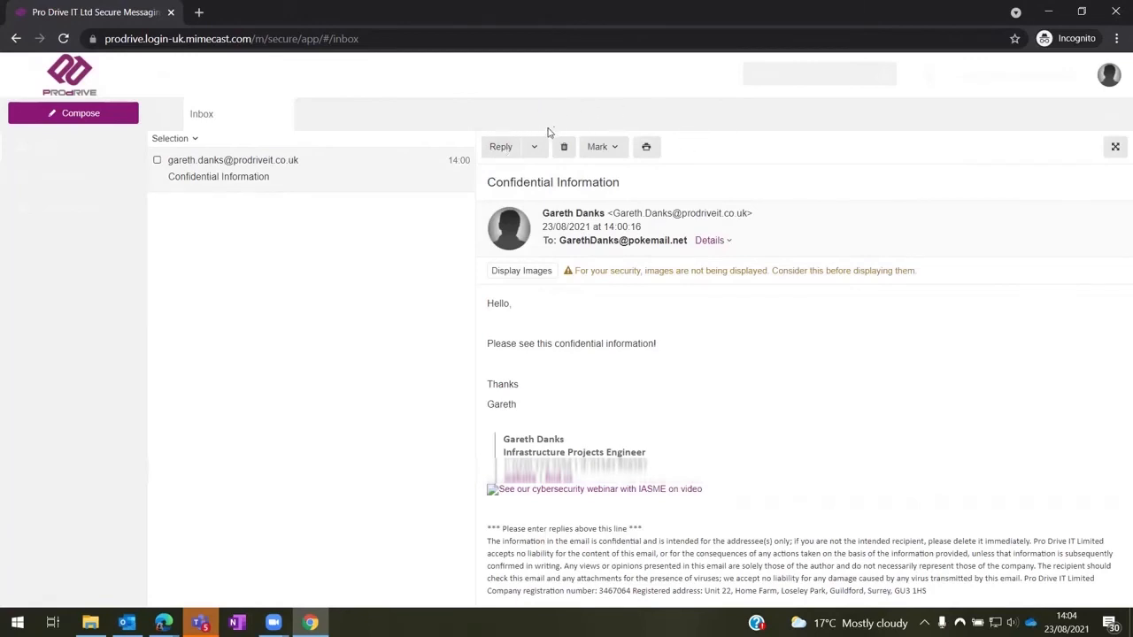
mouse_move(609, 87)
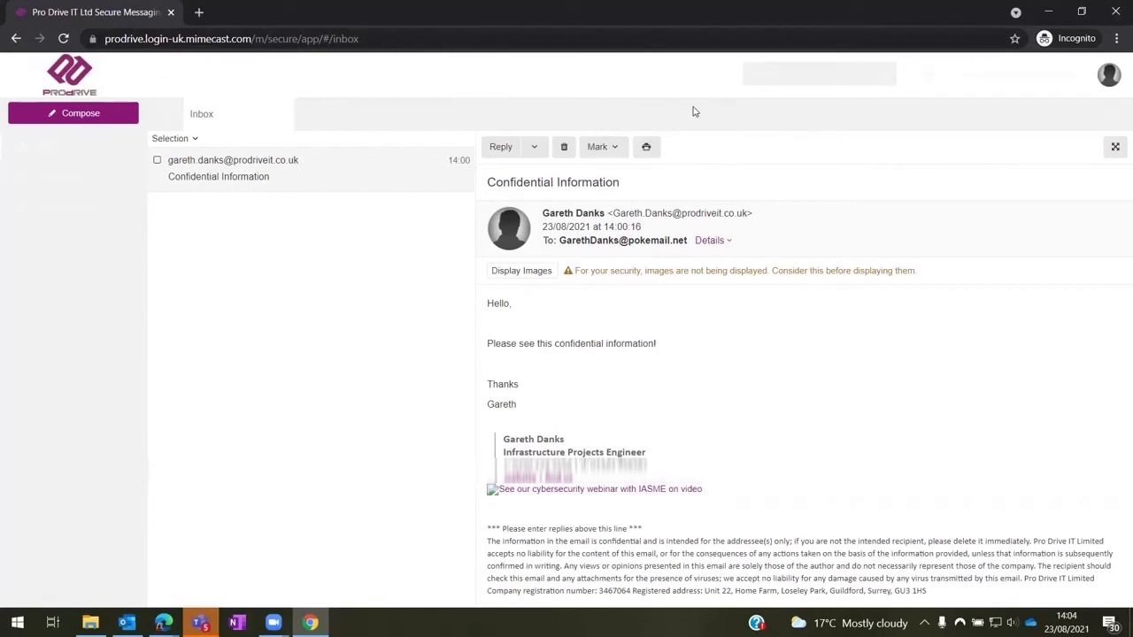
mouse_move(270, 256)
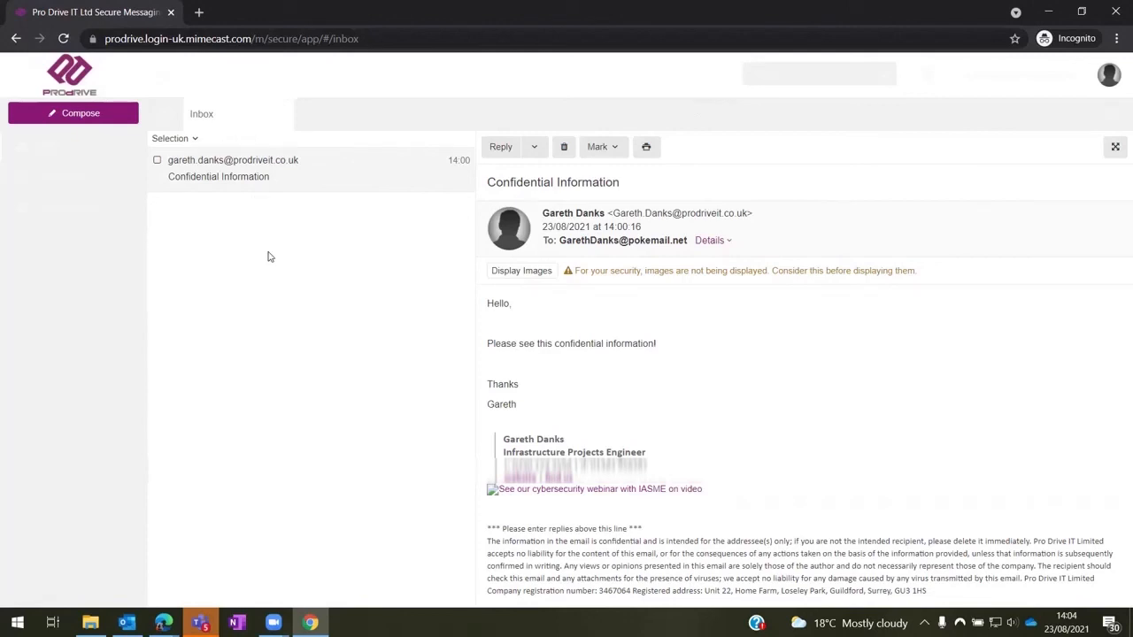
mouse_move(210, 265)
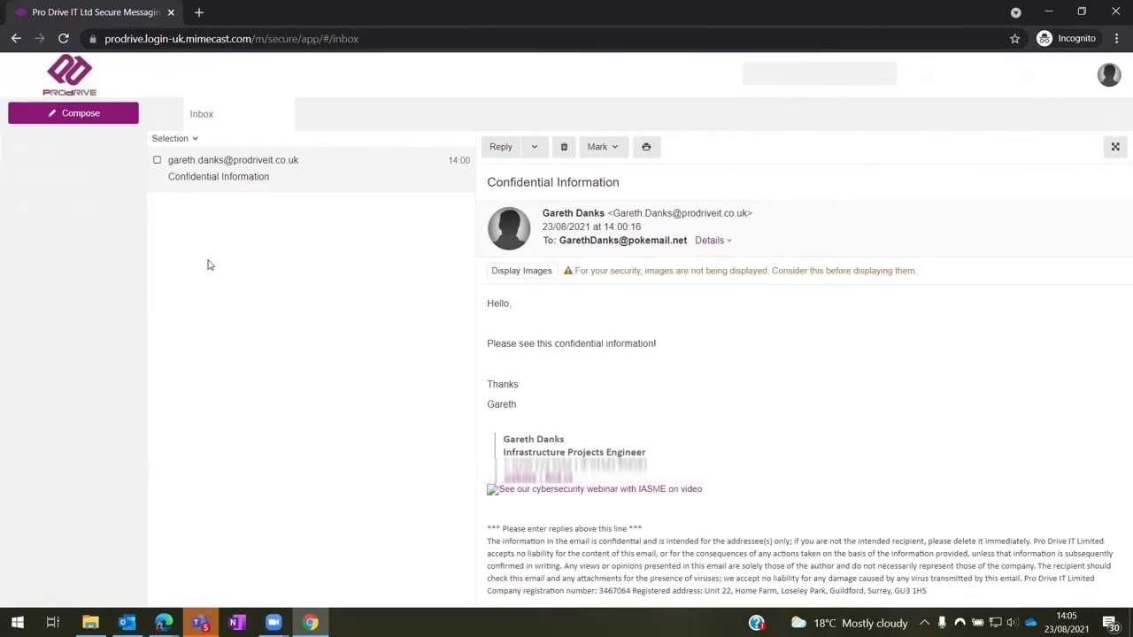
mouse_move(677, 30)
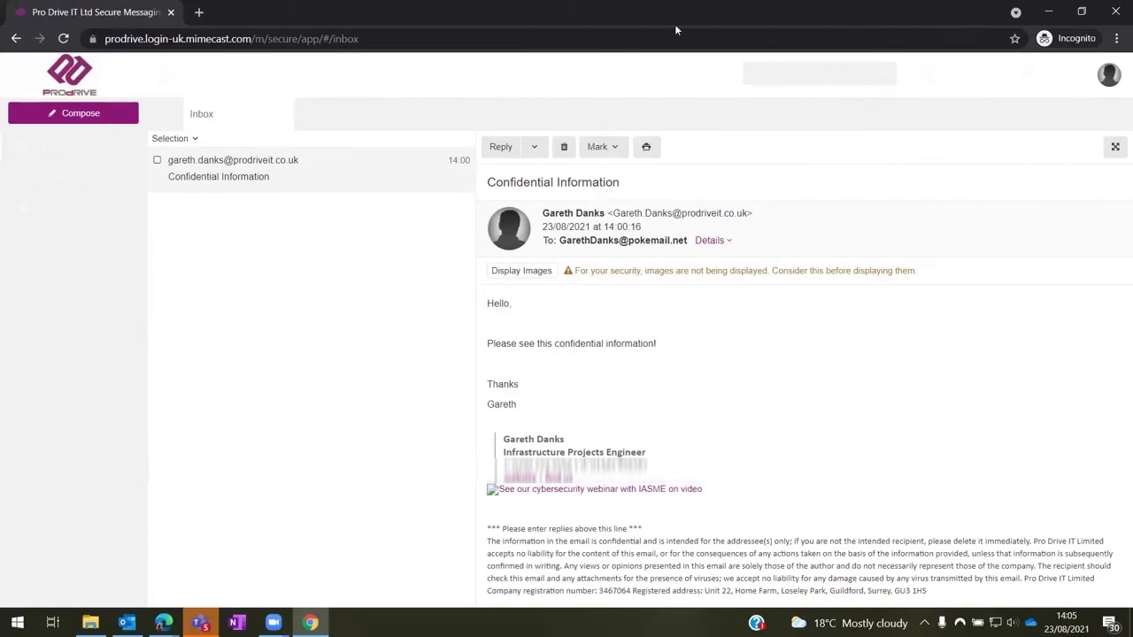